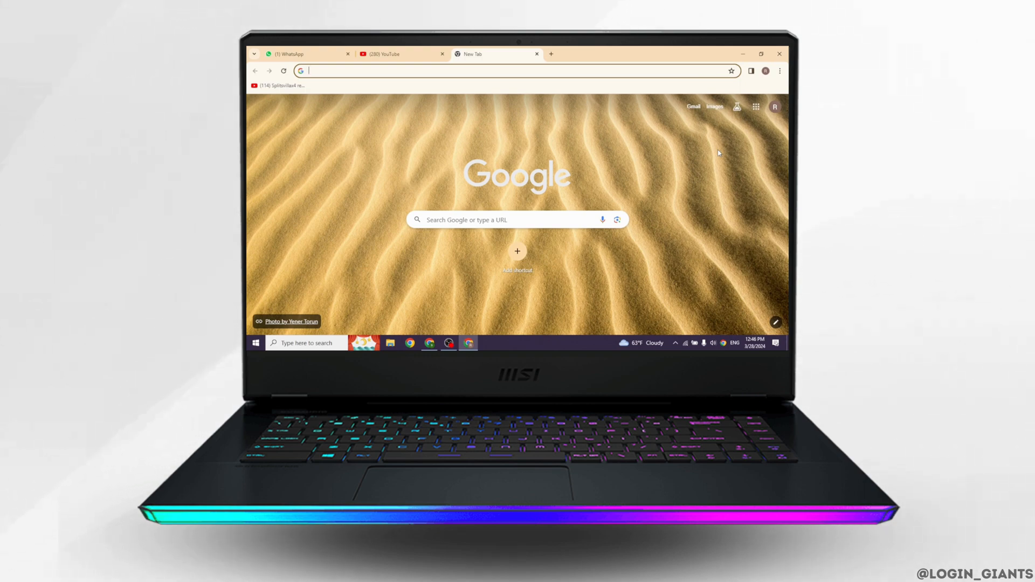
# Step: Search Google for "costco citi card login" and review the results
pyautogui.write('costco citi card login')
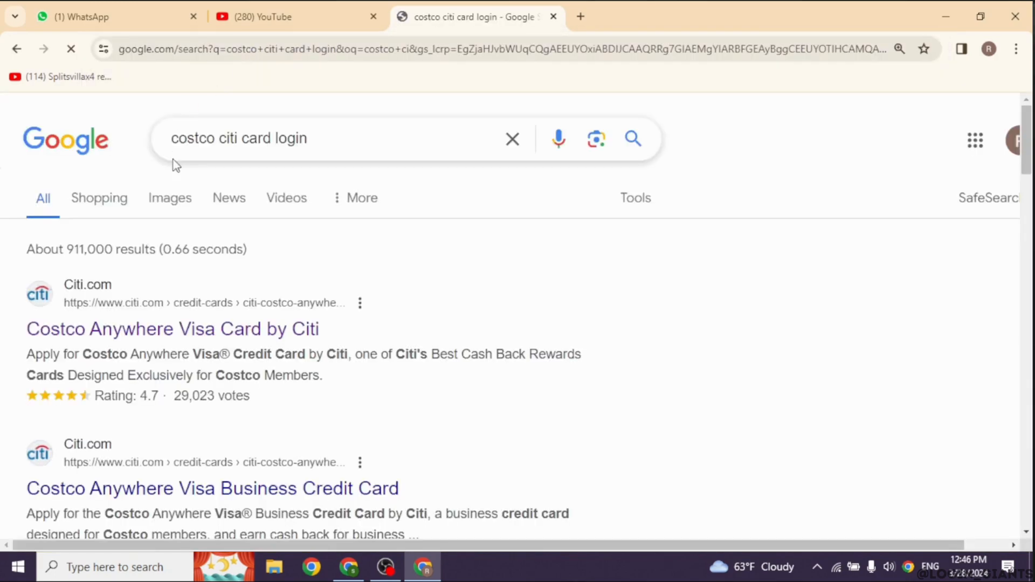
pyautogui.scroll(-3)
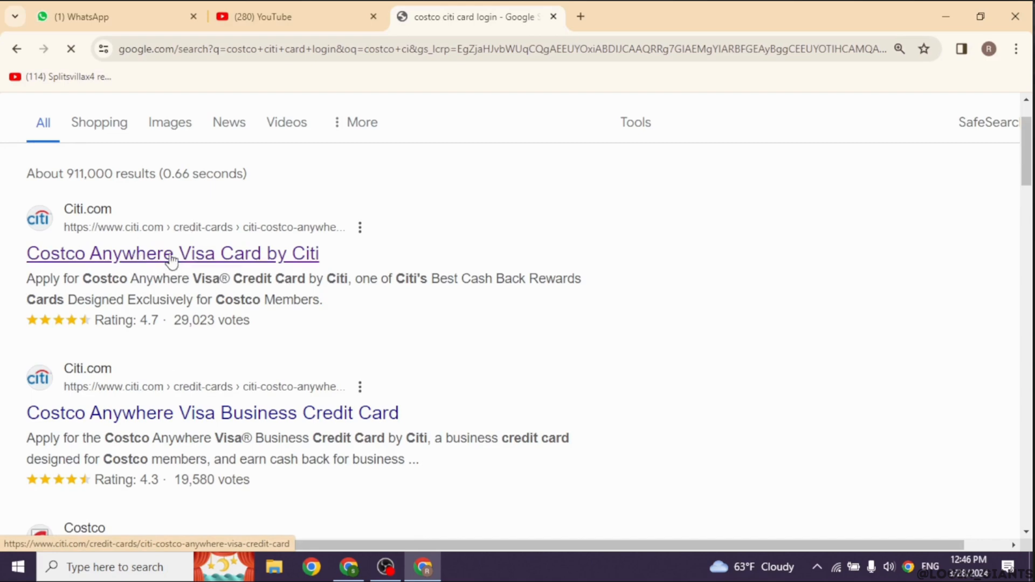
# Step: Go from the Costco Anywhere Visa Card result to the Citi home page sign-on box
pyautogui.click(172, 253)
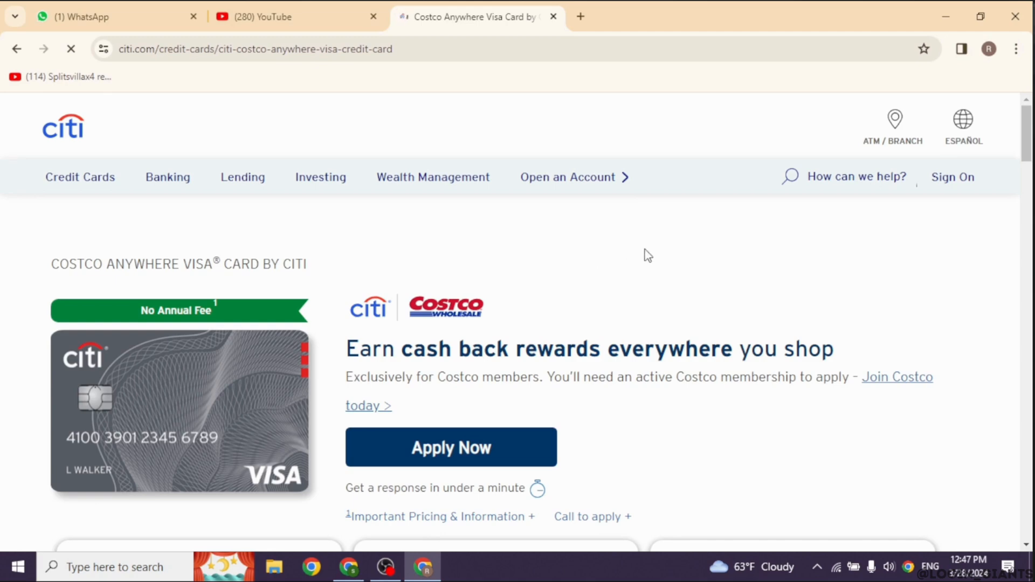
pyautogui.scroll(-3)
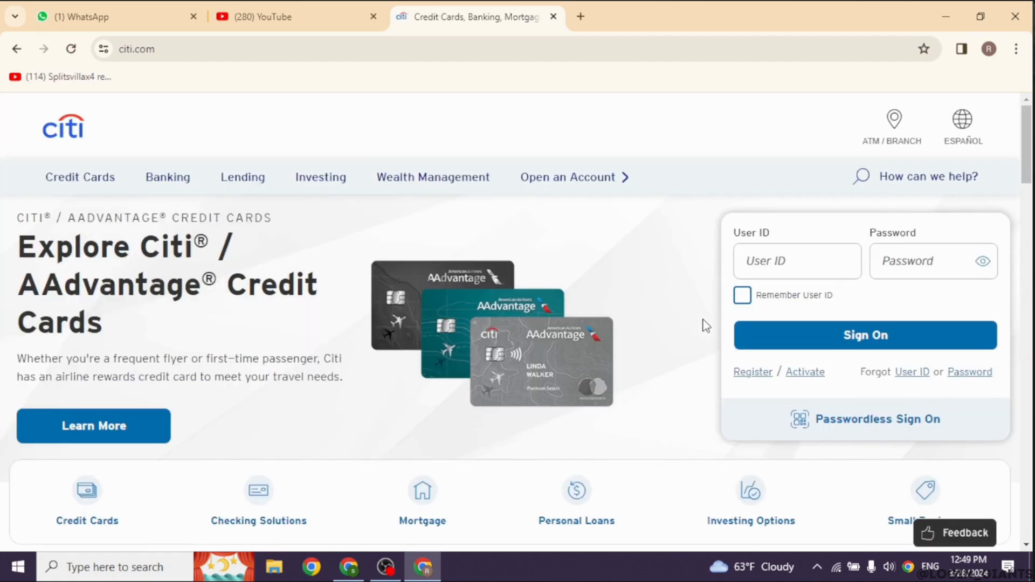
pyautogui.moveTo(719, 415)
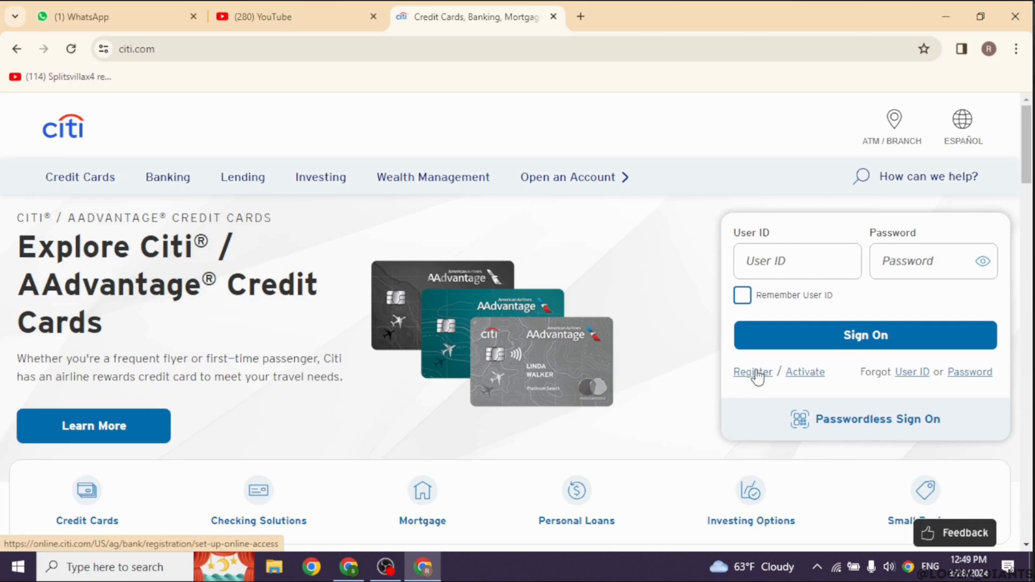
# Step: Start Citi online access registration and reach the account number type options
pyautogui.click(753, 372)
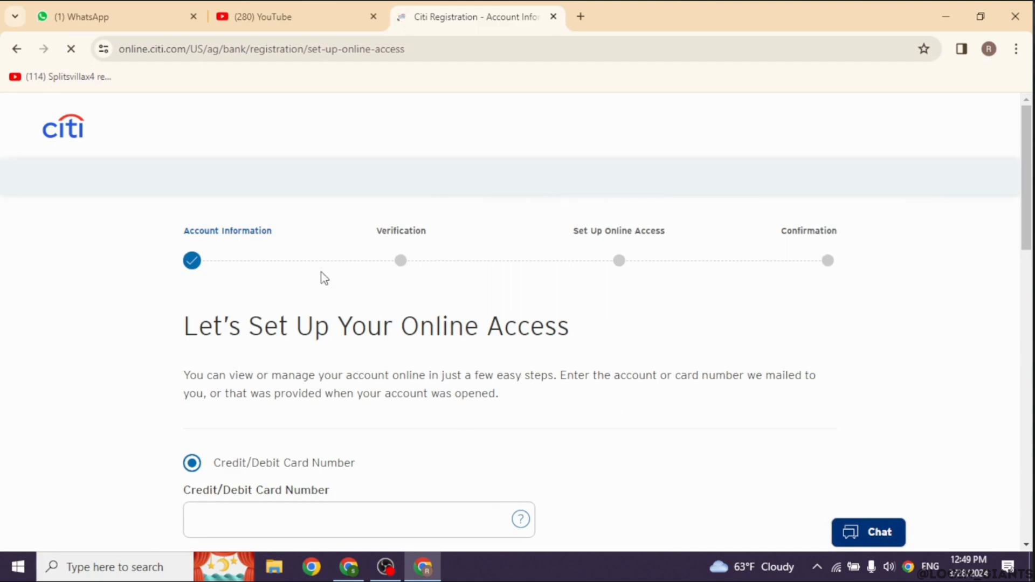
pyautogui.moveTo(442, 234)
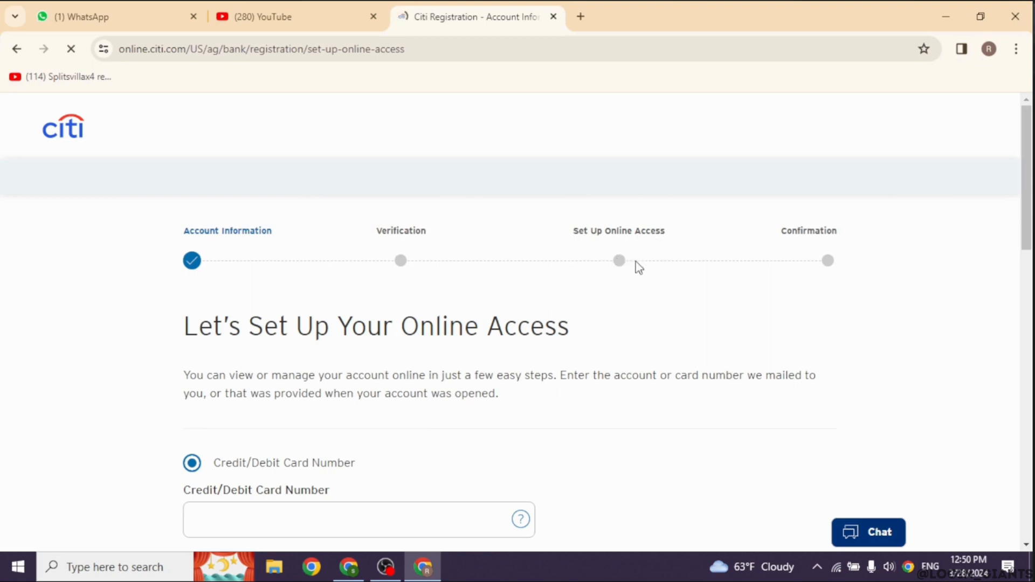
pyautogui.scroll(-3)
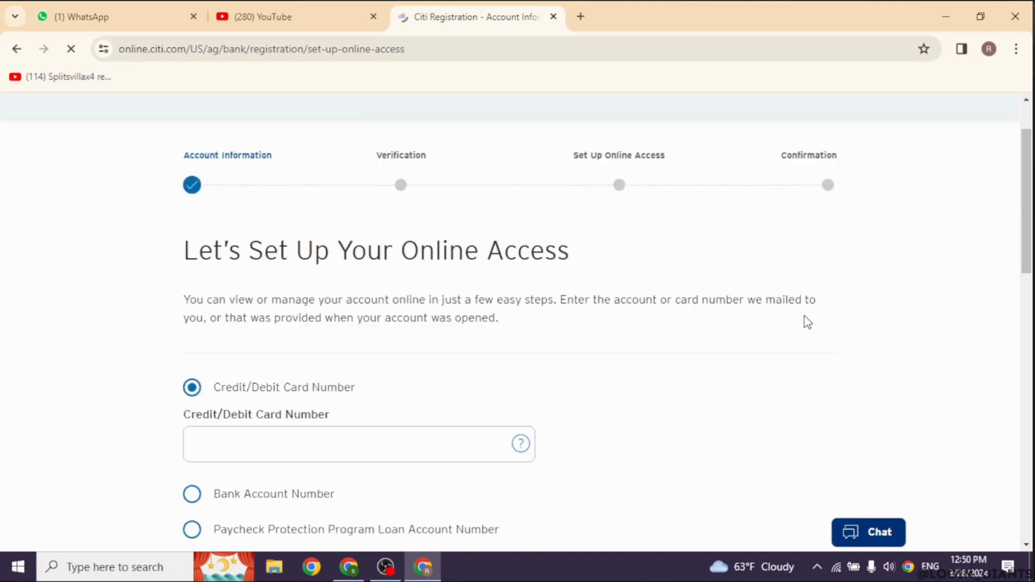
pyautogui.scroll(-3)
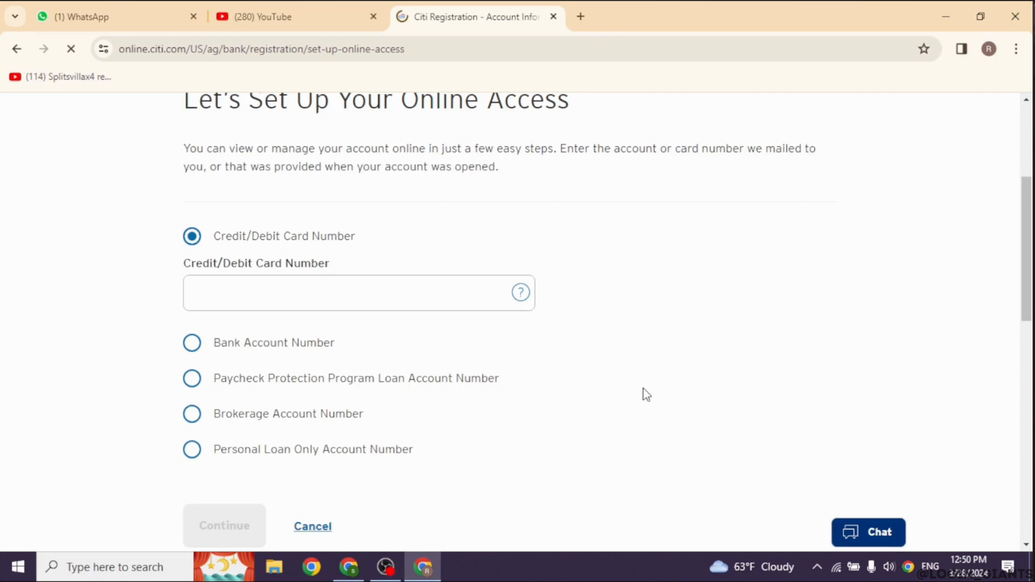
pyautogui.moveTo(197, 324)
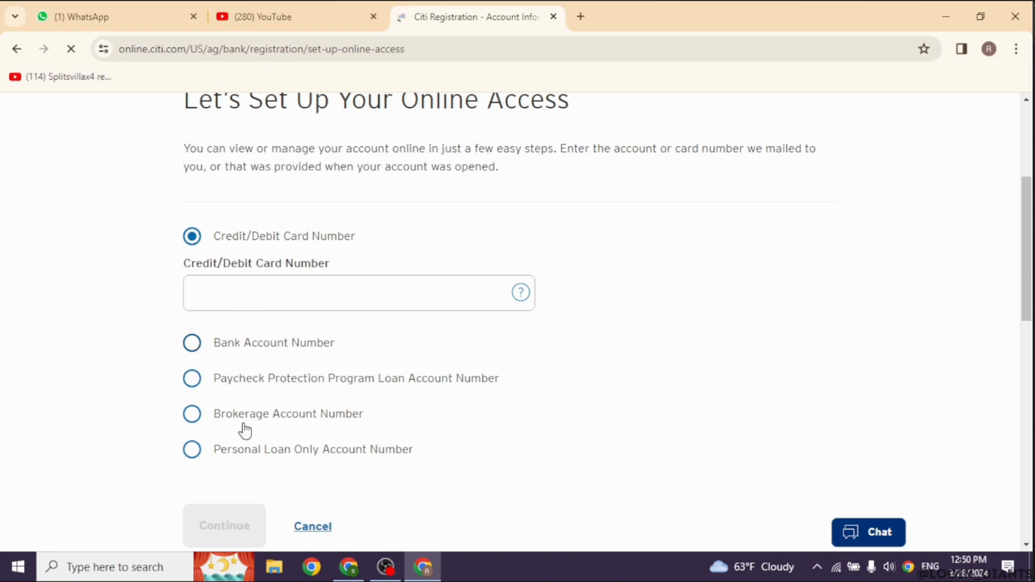
# Step: Choose Bank Account Number as the registration account type and focus its field
pyautogui.click(192, 343)
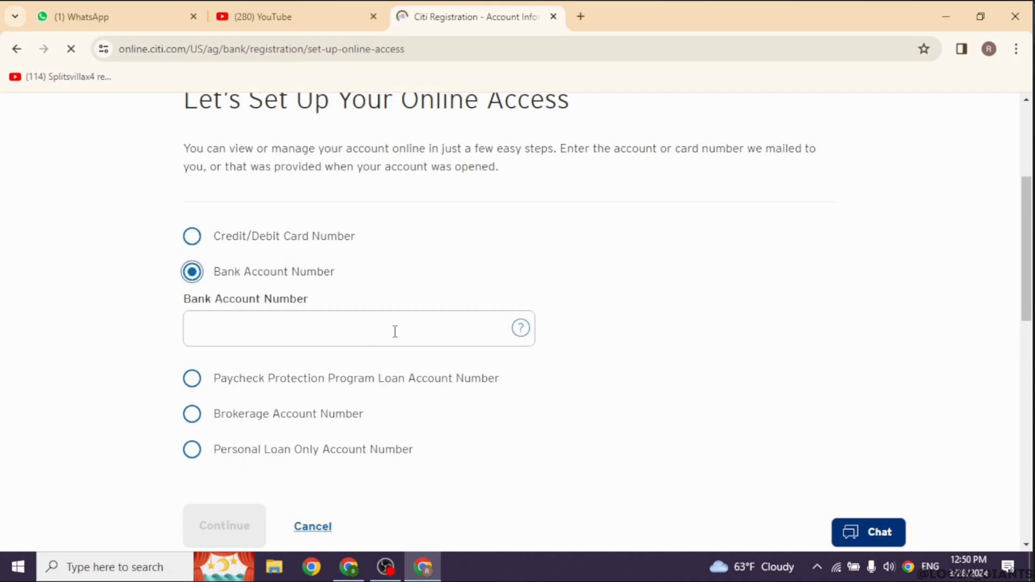
pyautogui.click(358, 328)
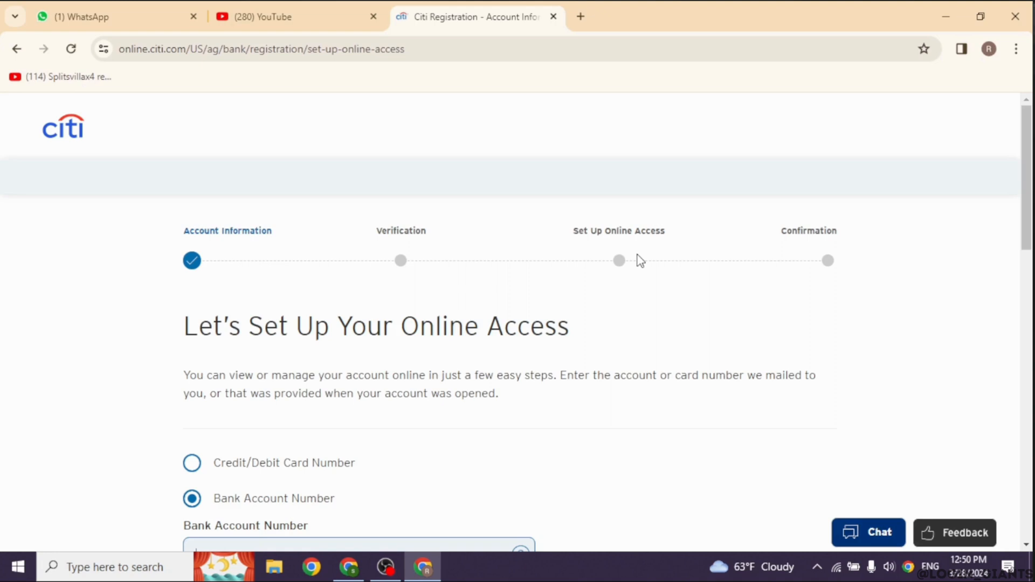
pyautogui.moveTo(910, 313)
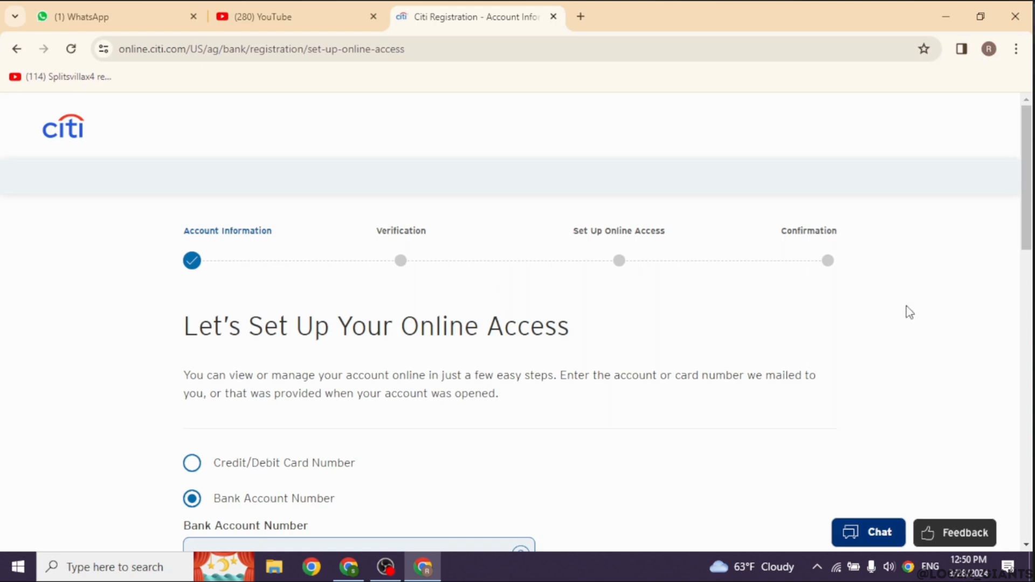
# Step: Activate the Bank Account Number field so the account number can be entered
pyautogui.scroll(-3)
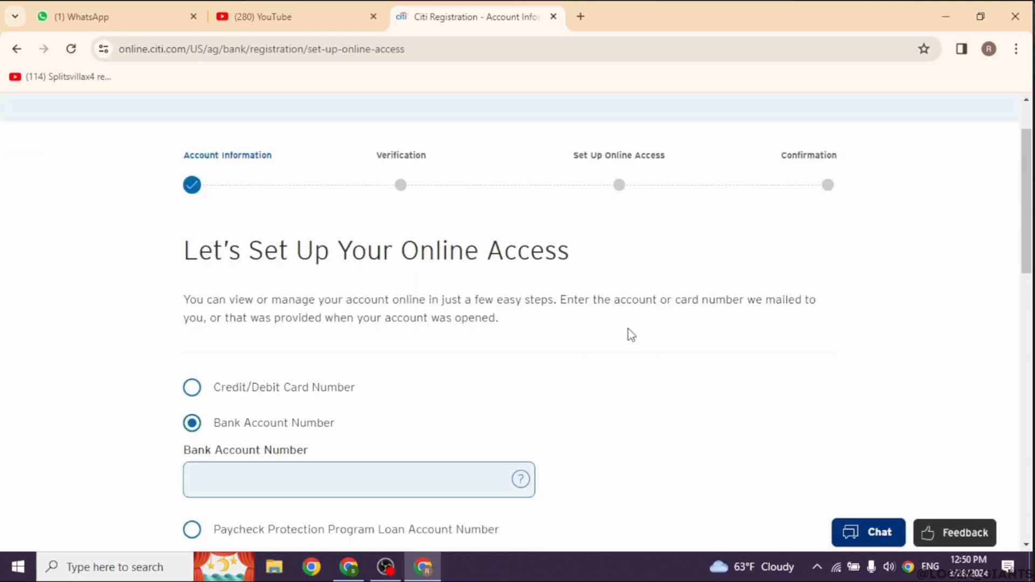
pyautogui.click(358, 479)
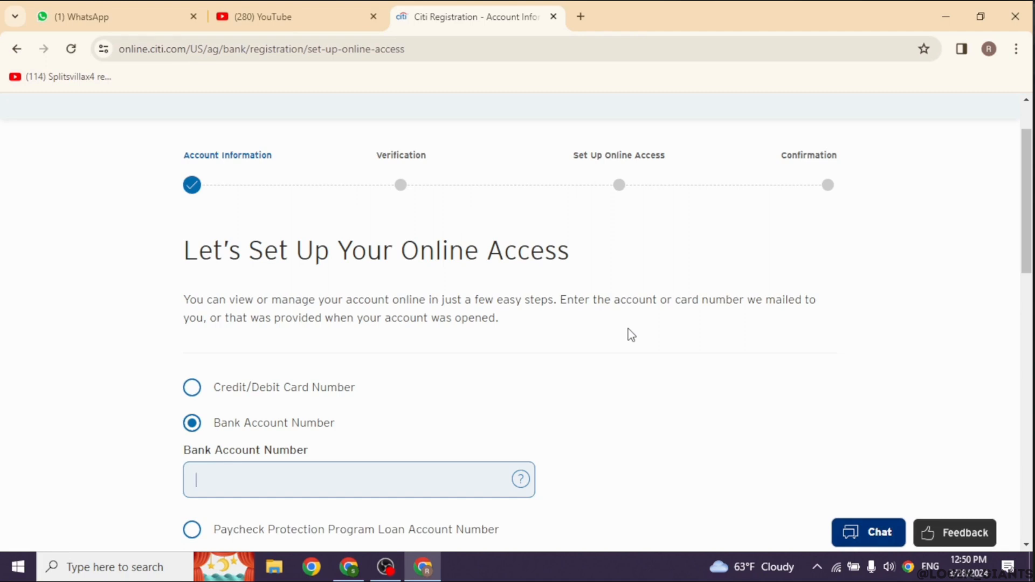